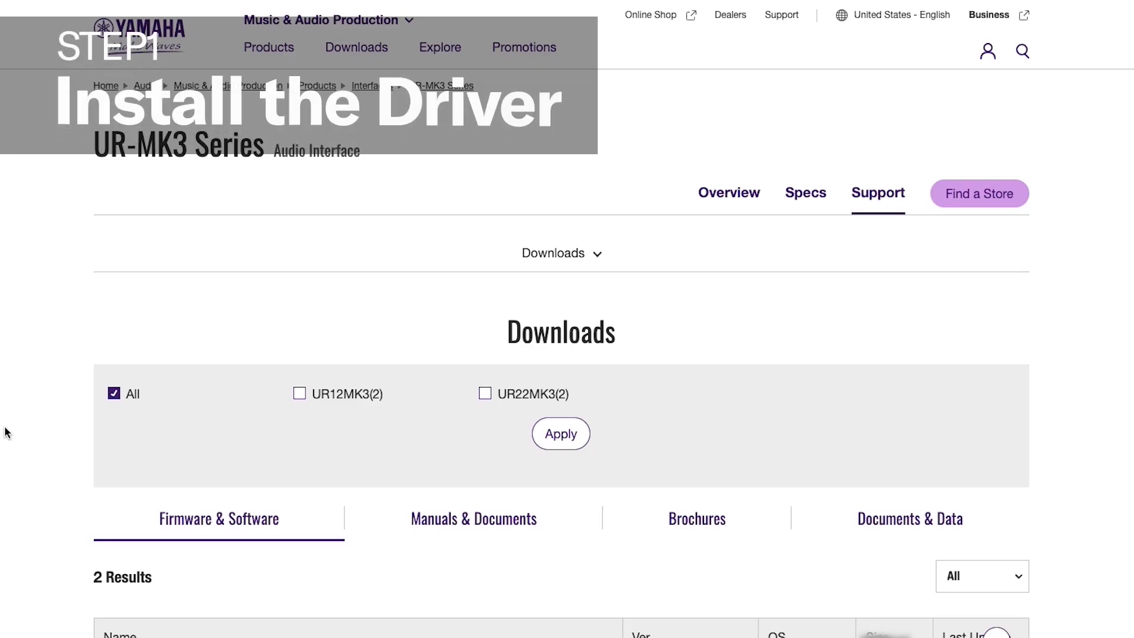
Step: Scroll the UR-MK3 support page to the Yamaha Steinberg USB Driver download links
{"action": "scroll", "scroll_direction": "down", "scroll_amount": 3}
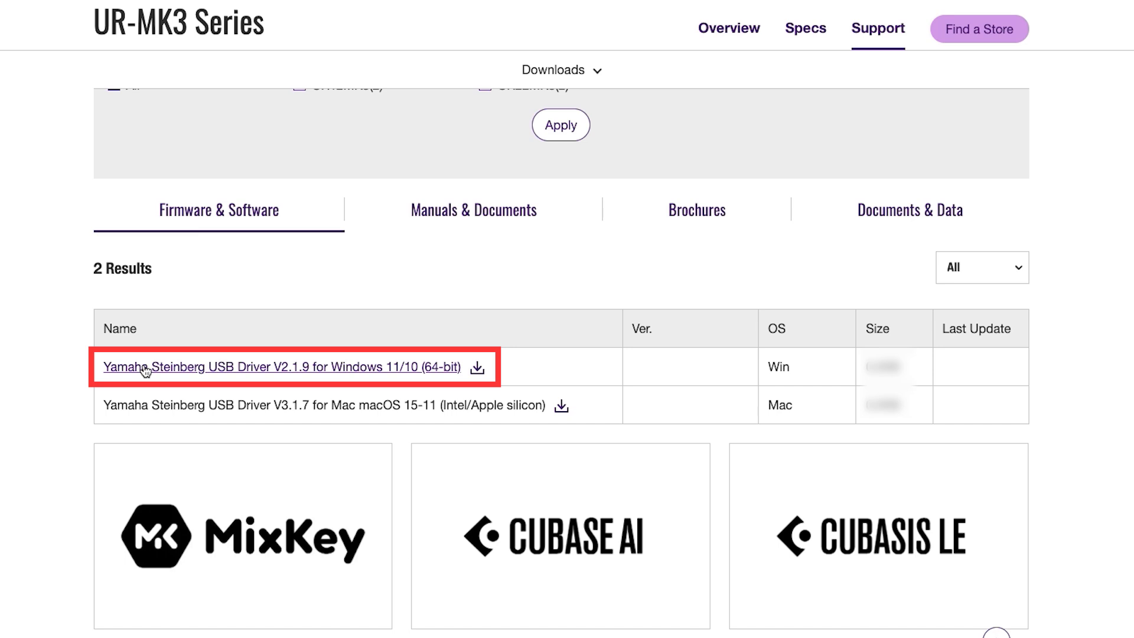
Step: Start the Windows USB driver download, then head to the Steinberg account sign-in page
{"action": "left_click", "coordinate": [282, 366]}
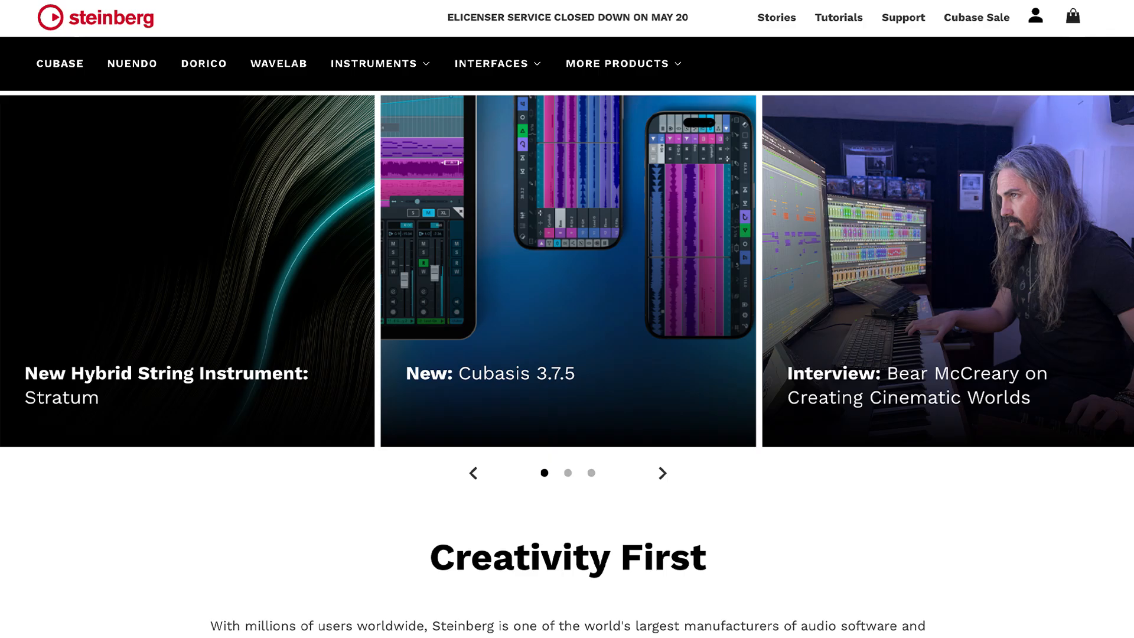
{"action": "left_click", "coordinate": [1035, 15]}
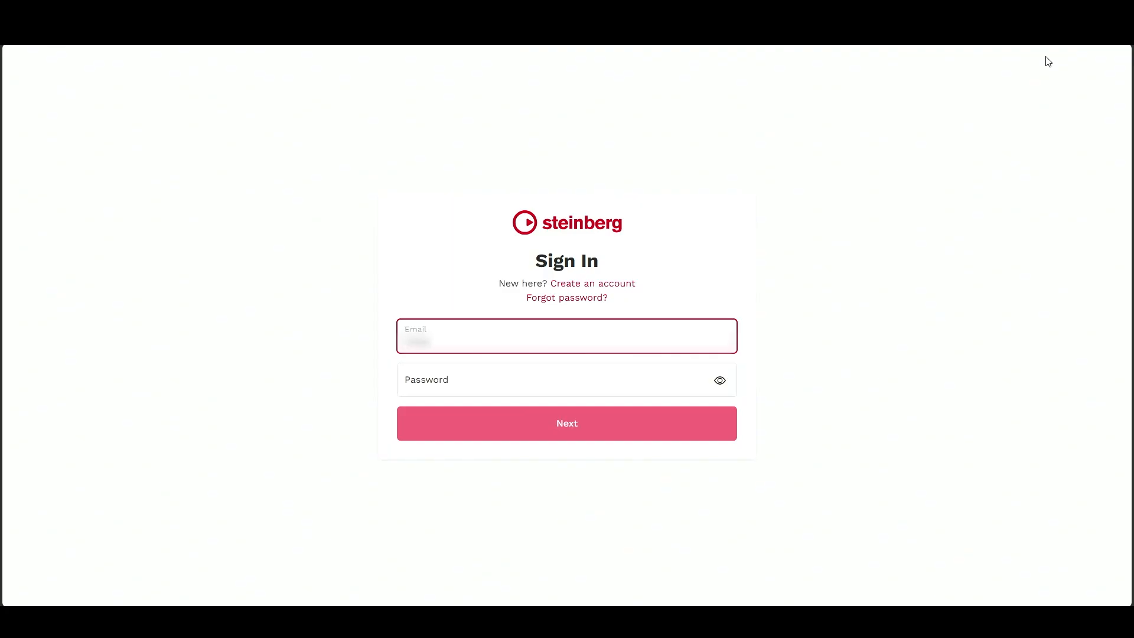
Step: Sign in and submit the Cubase AI Download Access Code so the serial-number prompt appears
{"action": "left_click", "coordinate": [566, 379]}
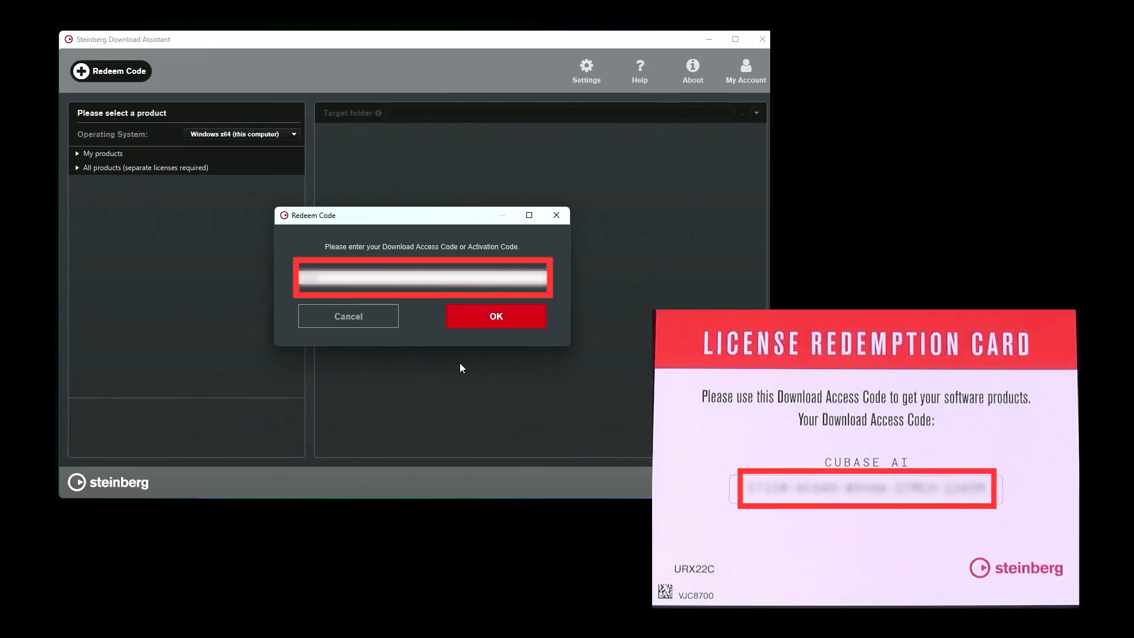
{"action": "left_click", "coordinate": [495, 317]}
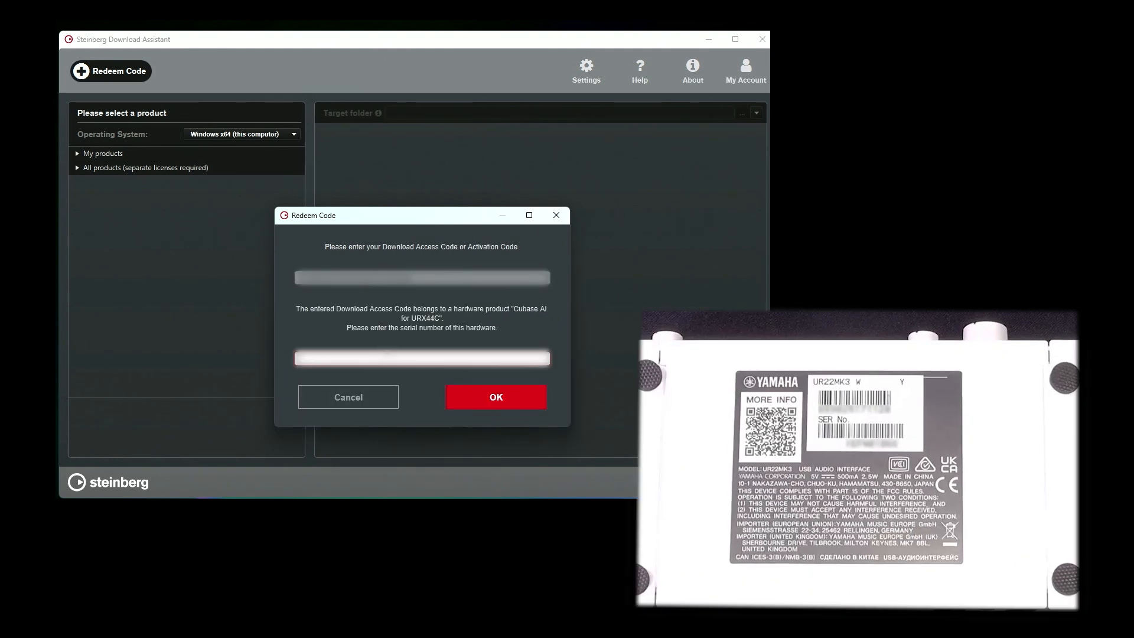